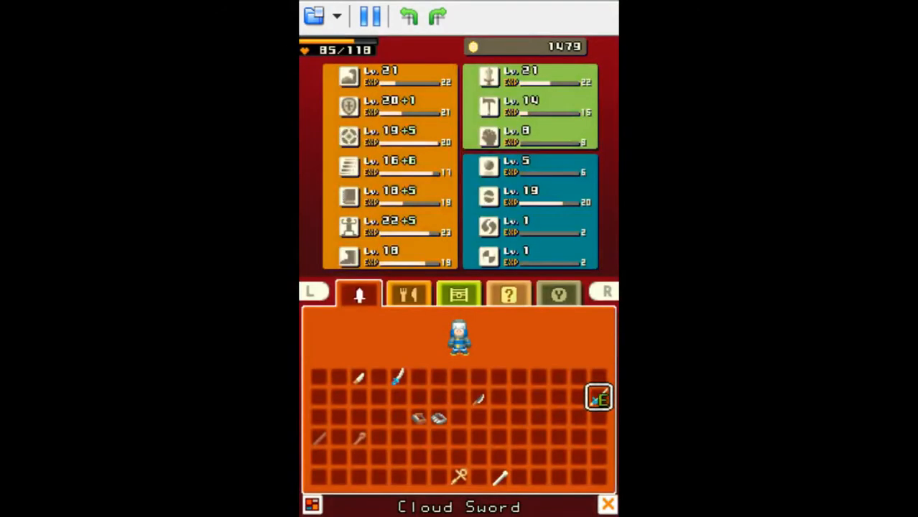
Eat one Bread from the food inventory, restoring health to 100/122, and return to the cave.
{"action": "left_click", "coordinate": [408, 293]}
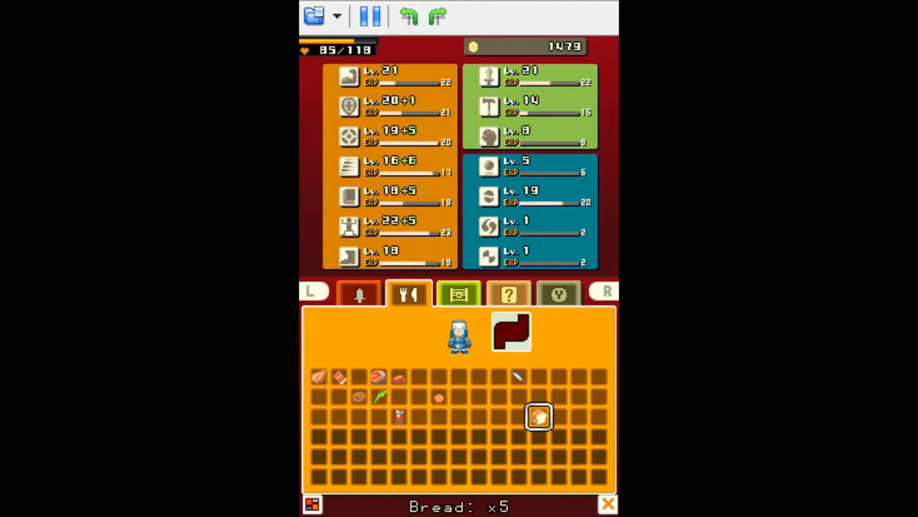
{"action": "left_click", "coordinate": [539, 417]}
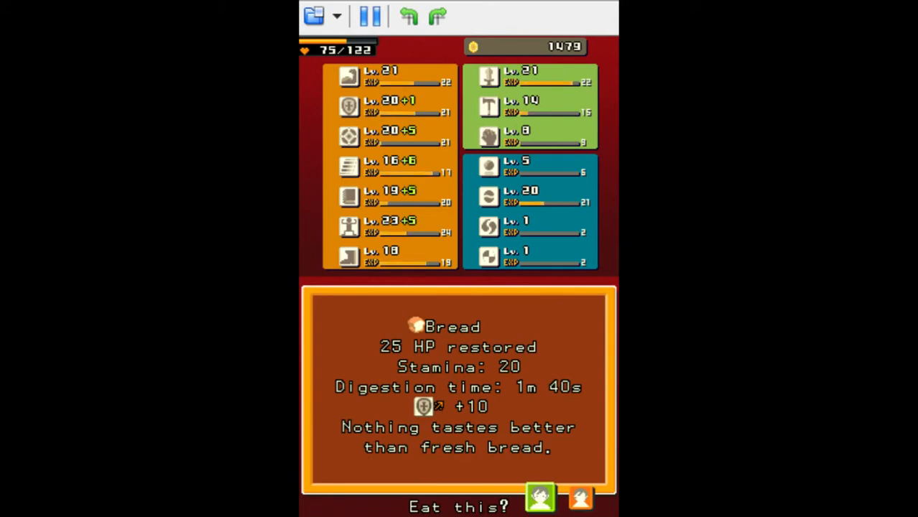
{"action": "left_click", "coordinate": [540, 497]}
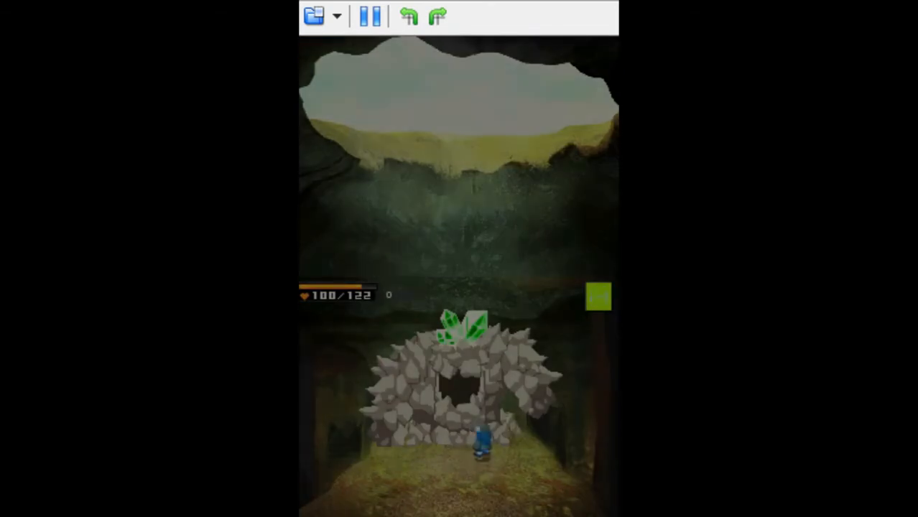